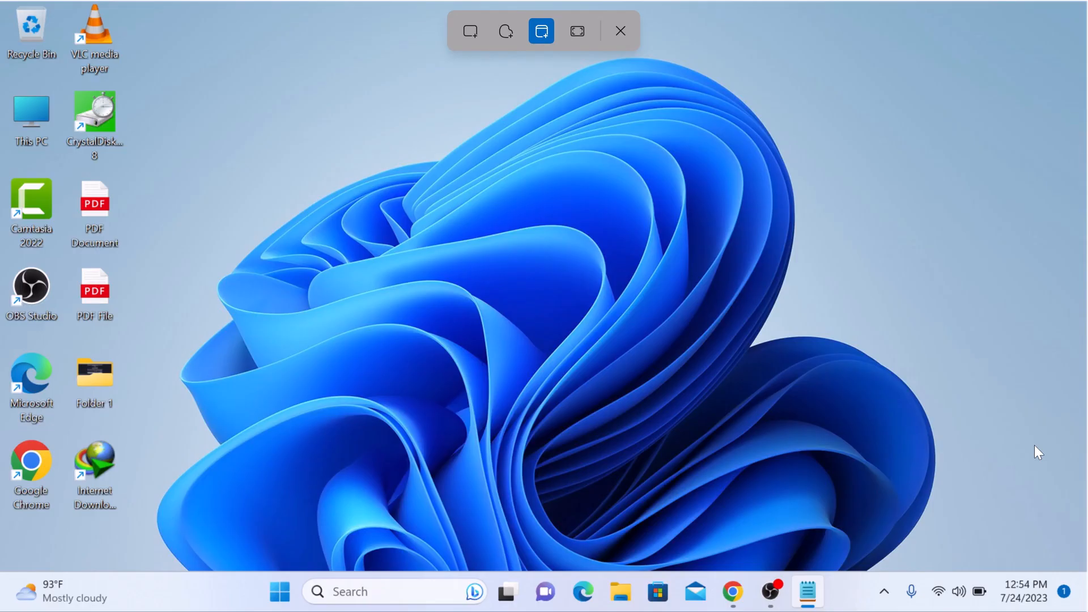
pyautogui.moveTo(778, 316)
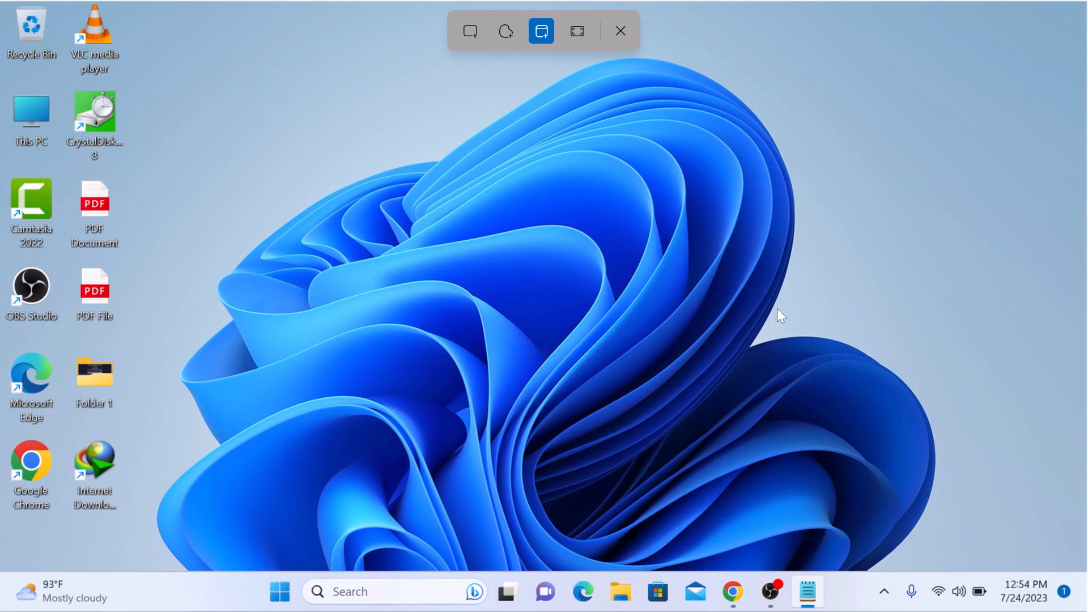
# Try Rectangle capture mode on the desktop, then switch the snip mode to Freeform
pyautogui.click(471, 31)
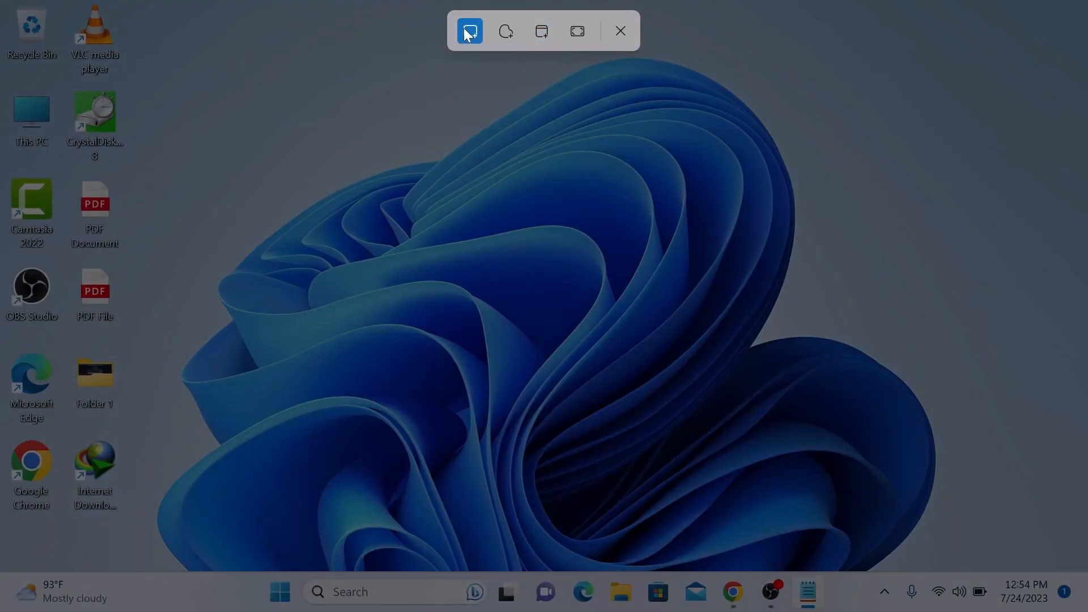
pyautogui.click(469, 31)
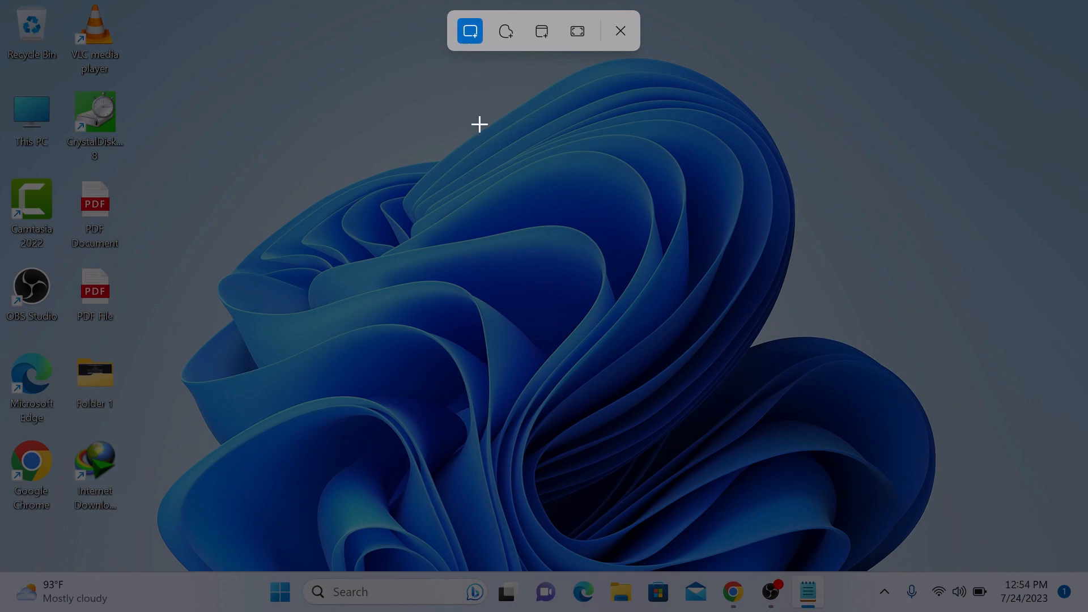
pyautogui.click(621, 30)
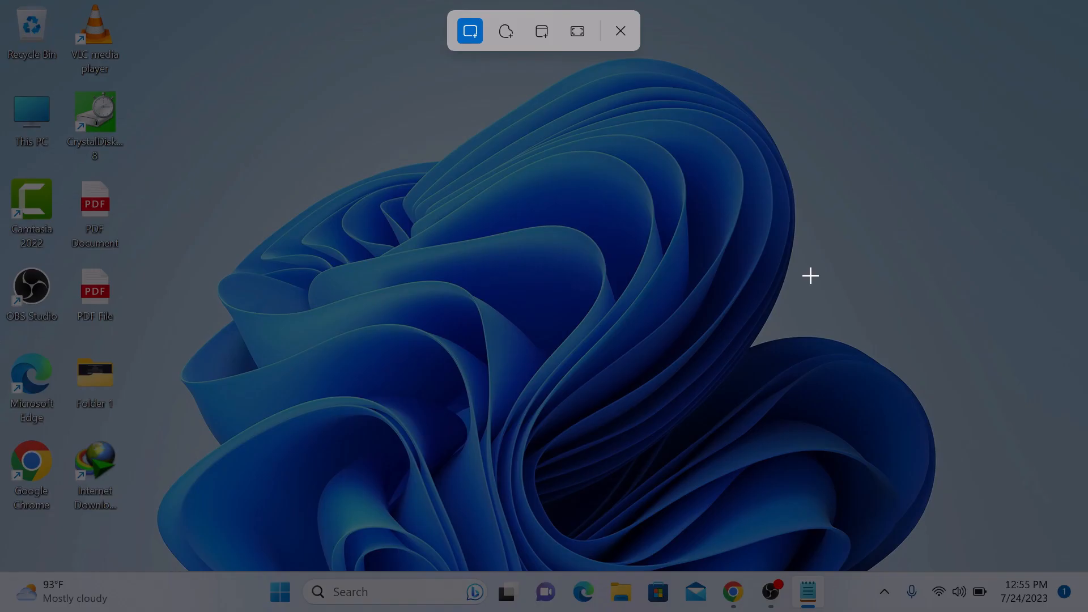
pyautogui.click(506, 31)
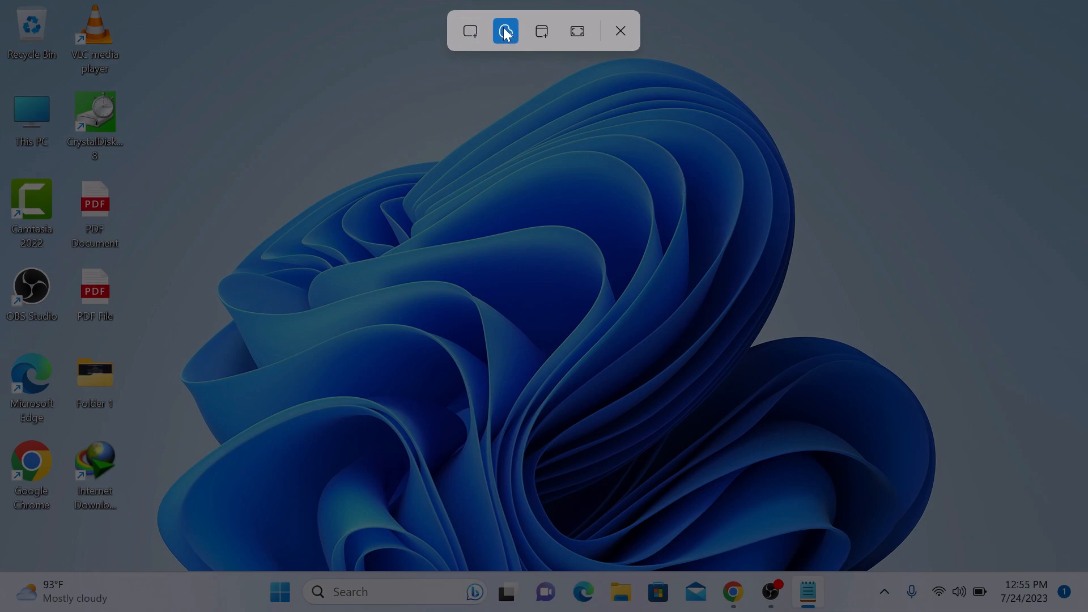
pyautogui.moveTo(537, 115)
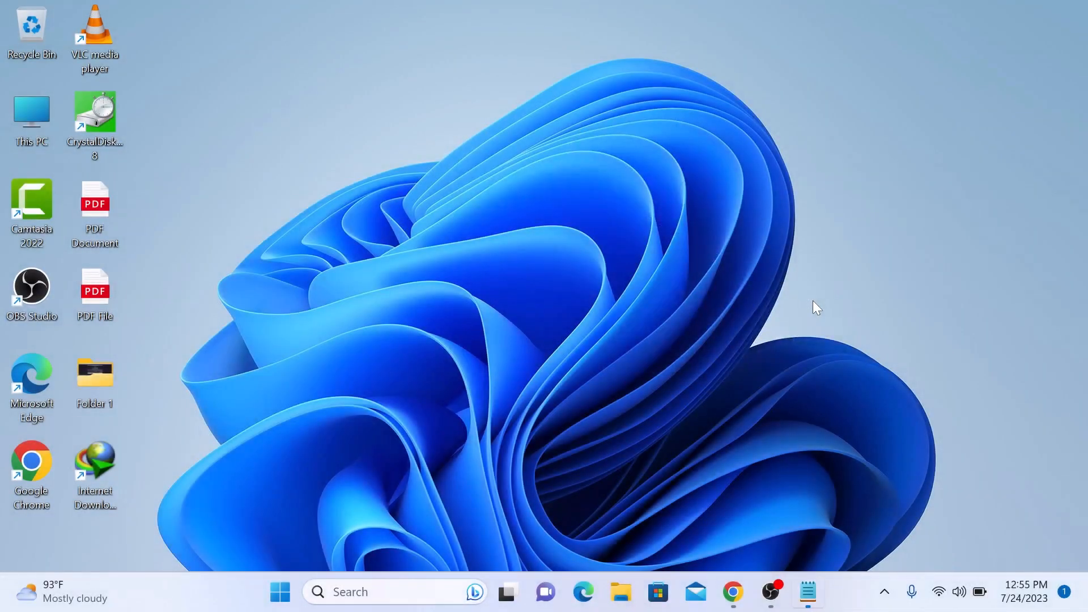
# Bring up the screen capture overlay with Win+Shift+S
pyautogui.press('Win+Shift+S')
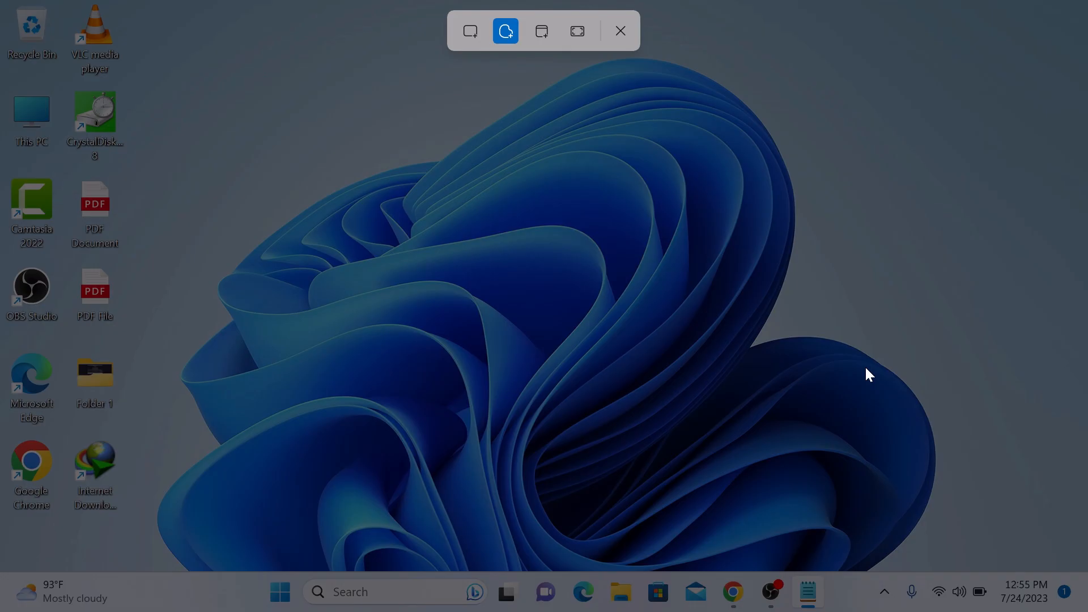
pyautogui.moveTo(577, 31)
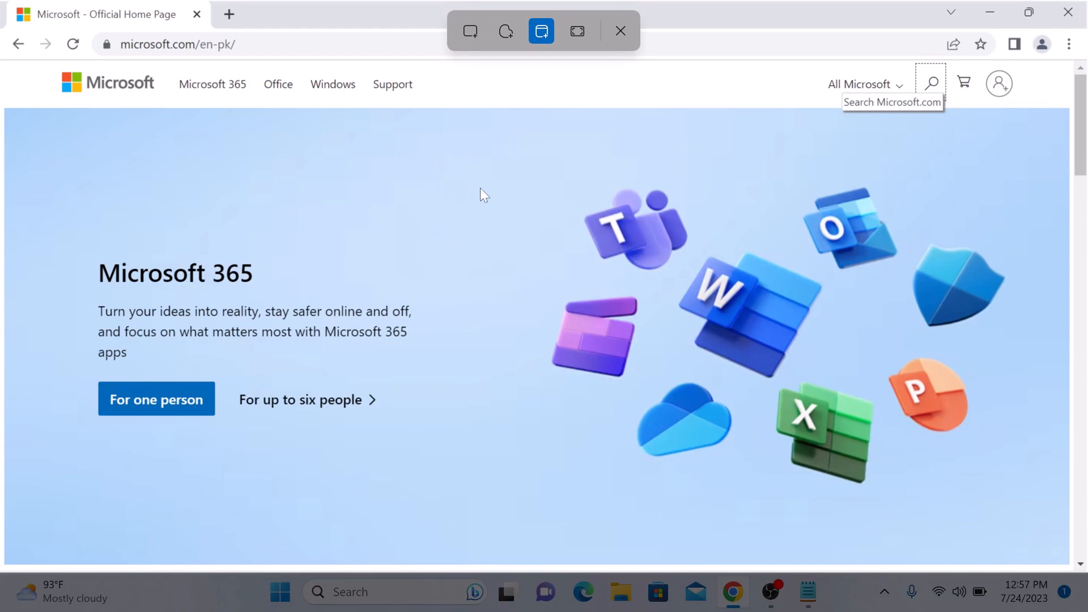
pyautogui.click(542, 31)
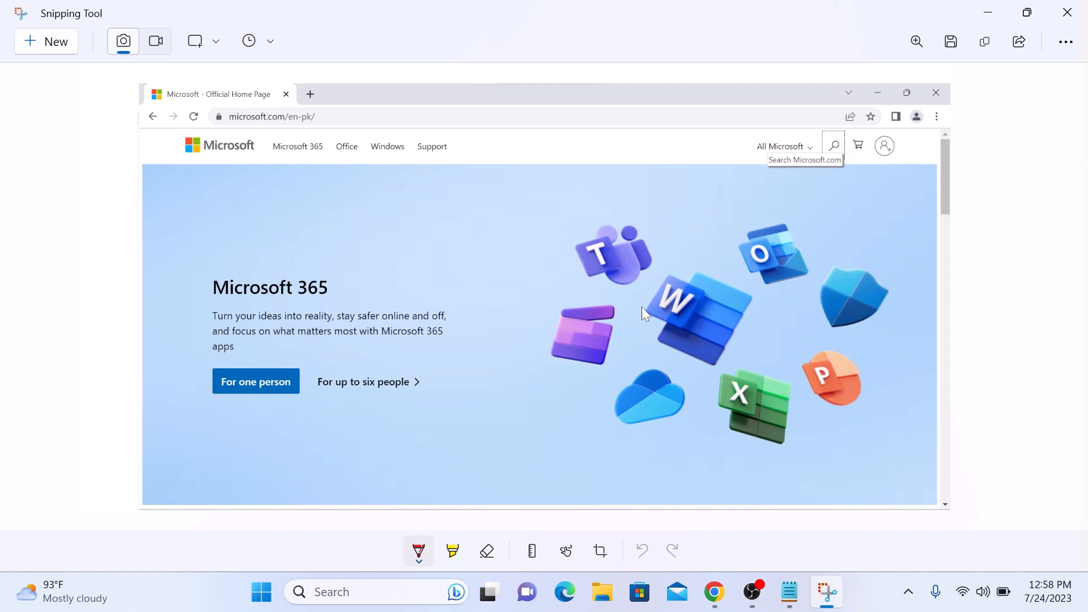
pyautogui.moveTo(435, 563)
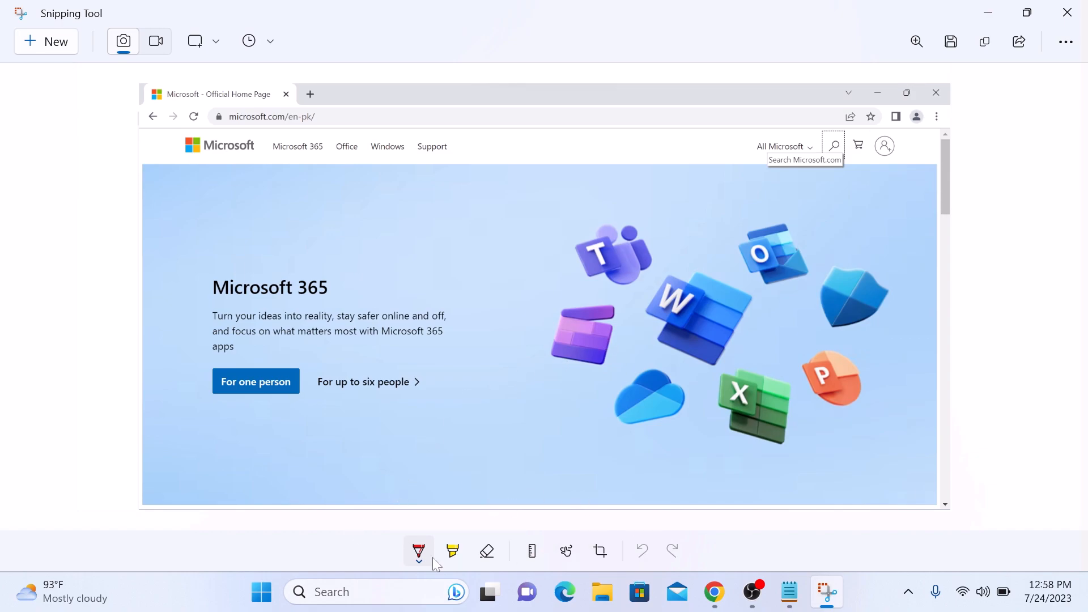
pyautogui.moveTo(857, 104)
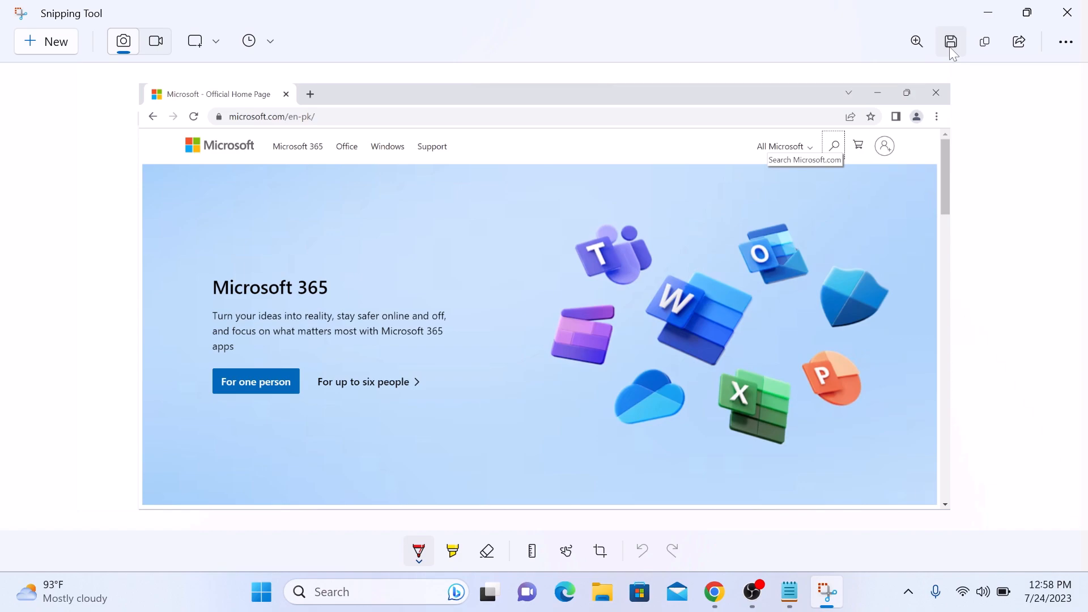
# Save the snip as a PNG file named NewScreenshot
pyautogui.click(949, 41)
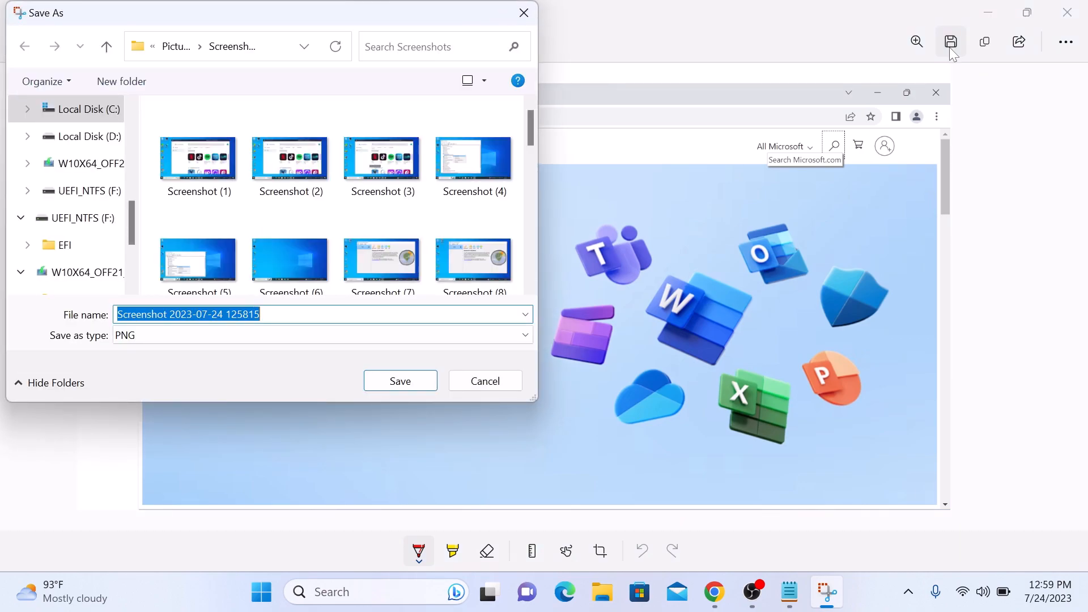
pyautogui.write('NewScreenshot')
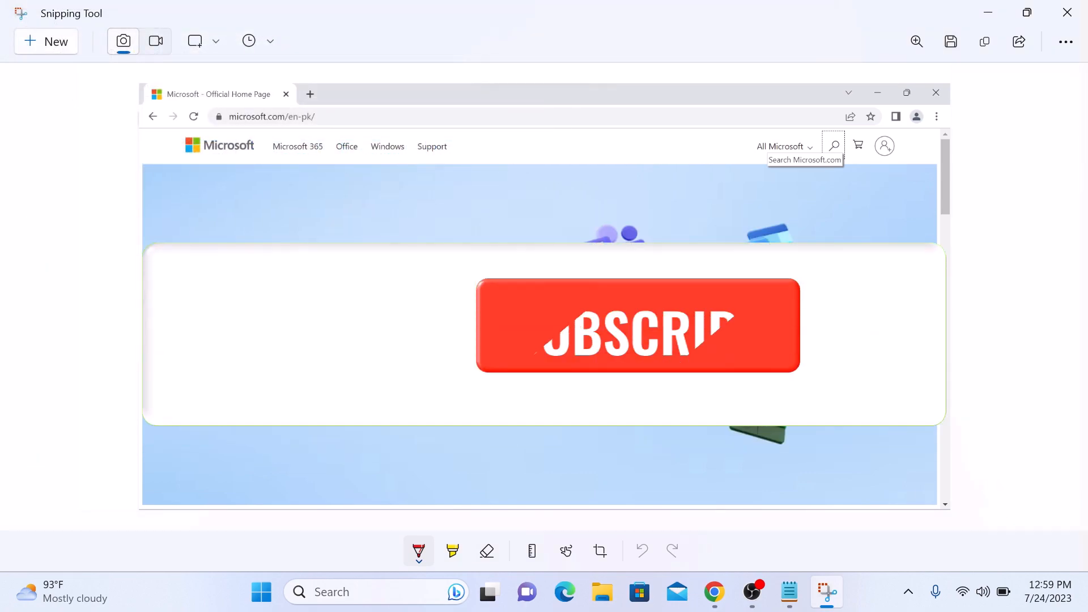
pyautogui.click(636, 331)
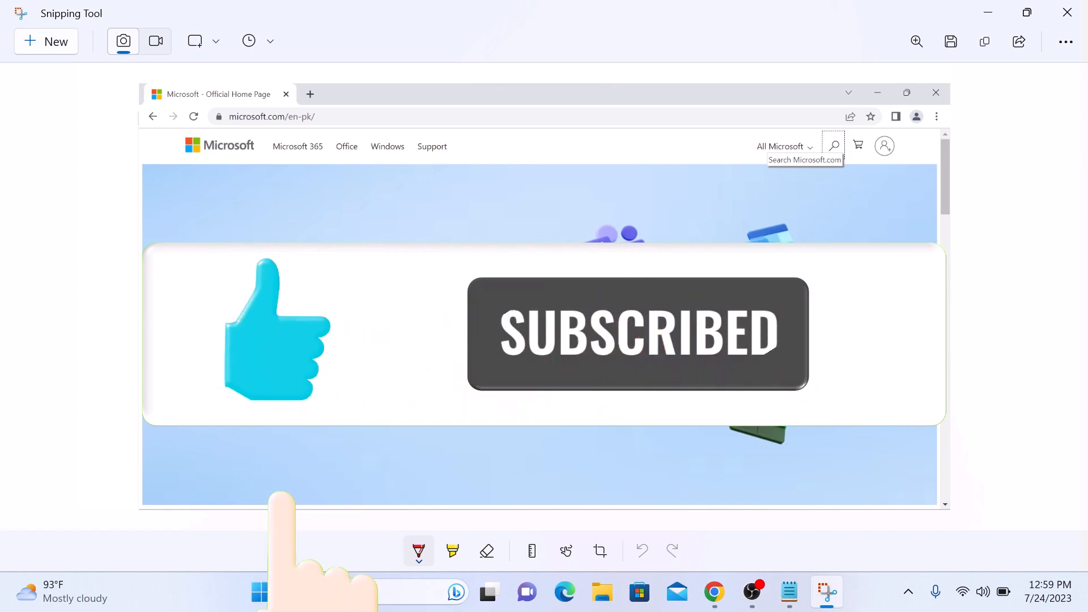